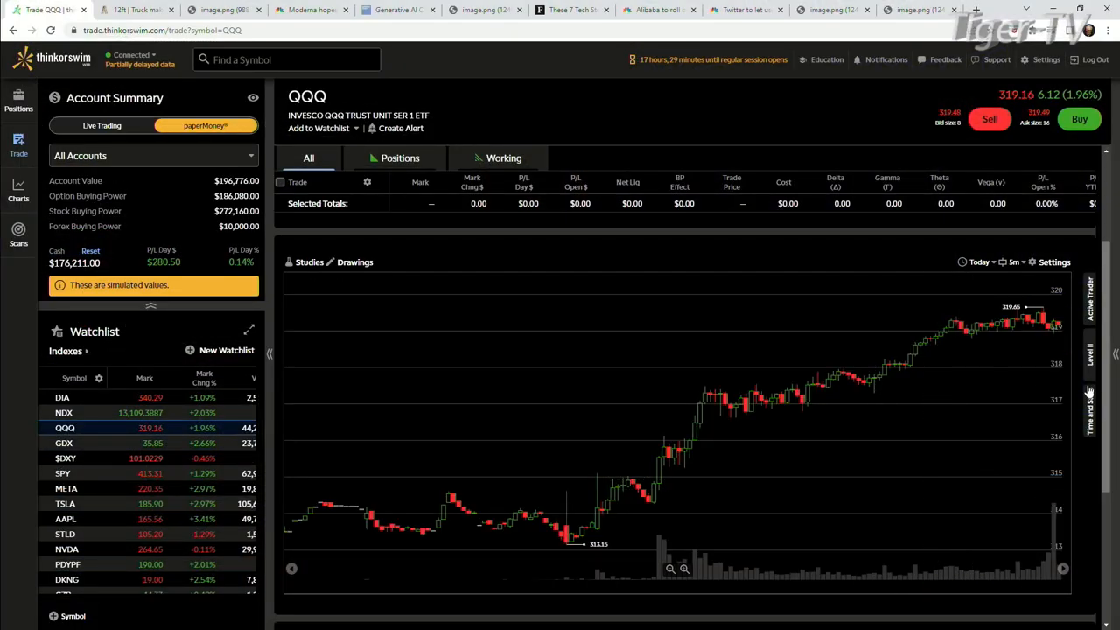
mouse_move(1050, 338)
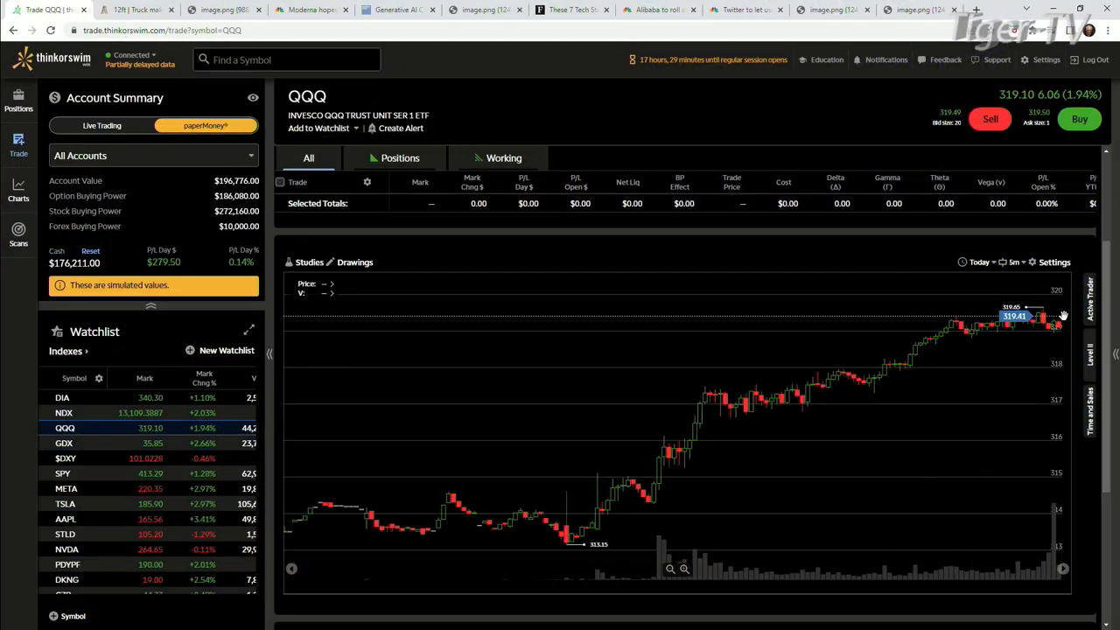
mouse_move(851, 350)
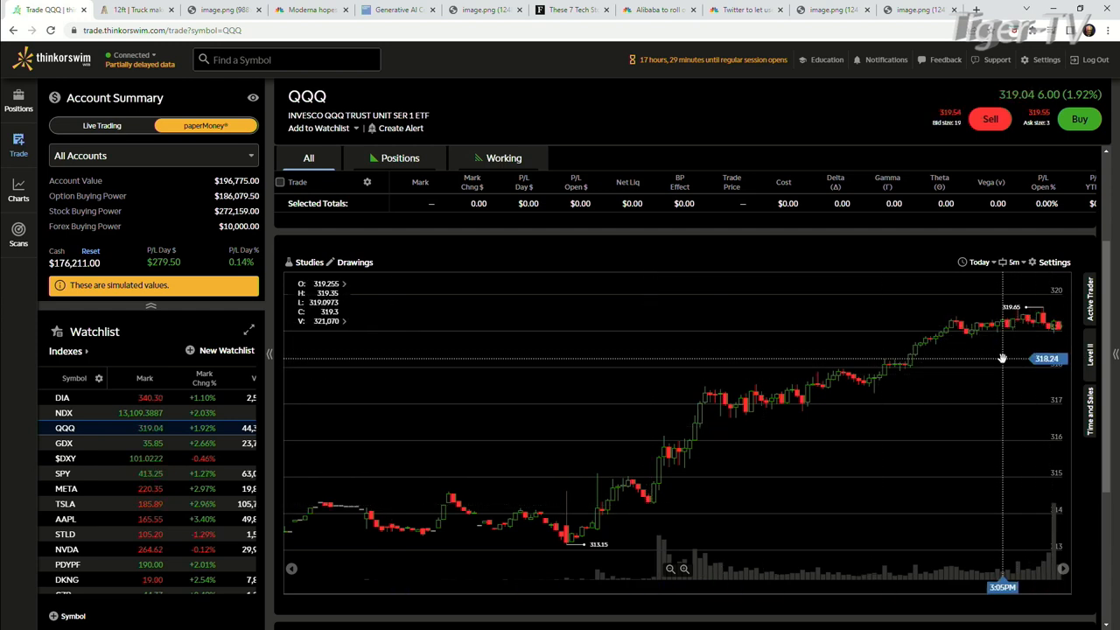
mouse_move(812, 353)
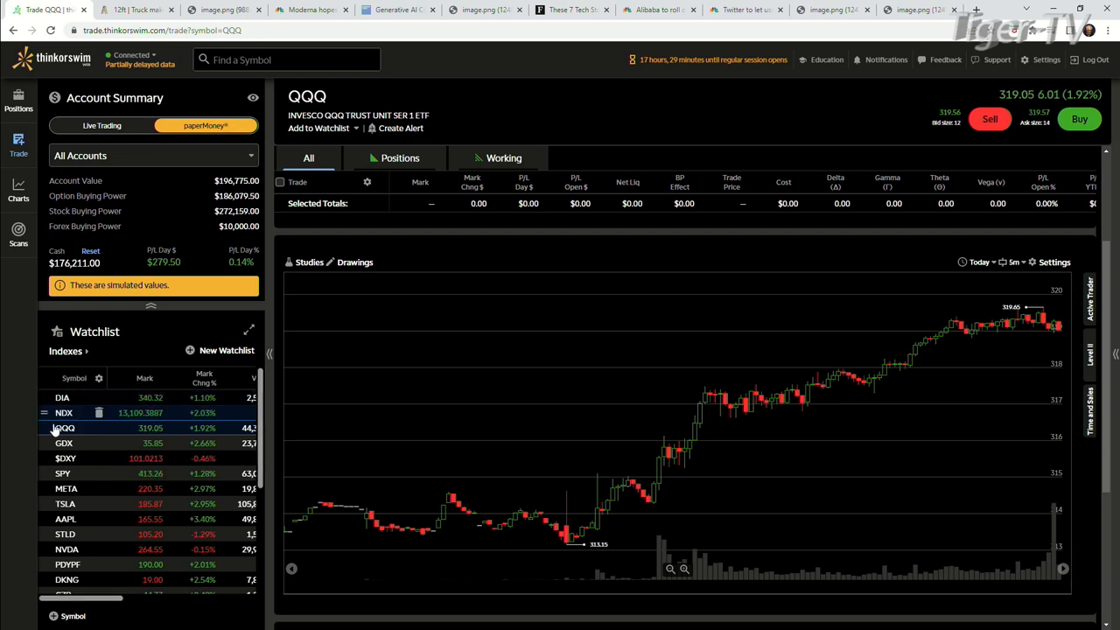
- Load the NDX and then GDX intraday charts from the Indexes watchlist
left_click(67, 413)
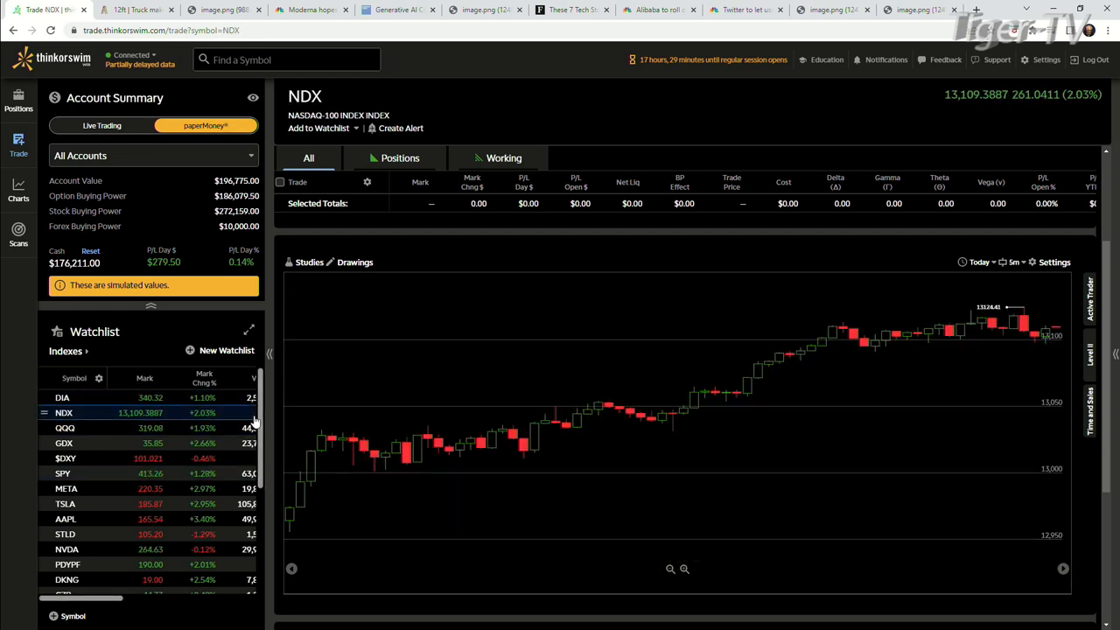
mouse_move(1022, 338)
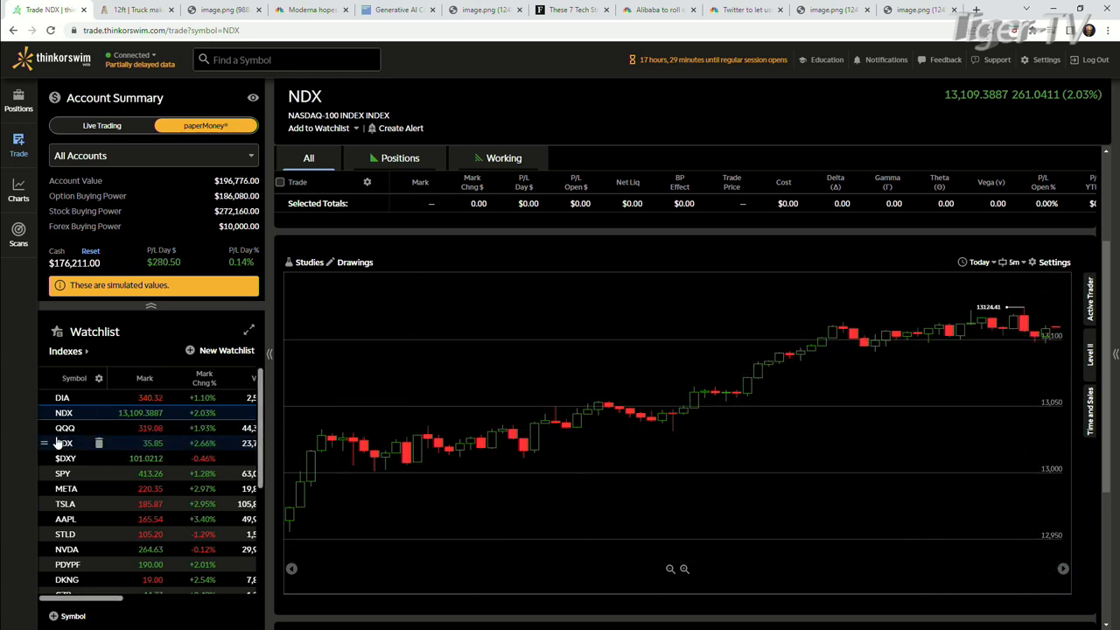
left_click(63, 441)
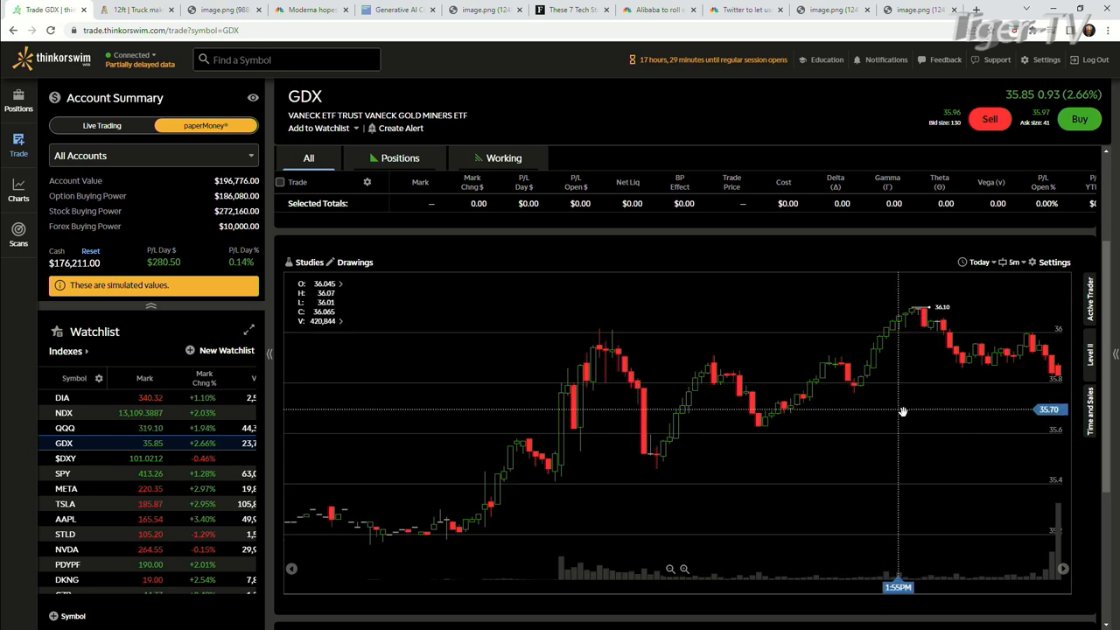
mouse_move(1057, 381)
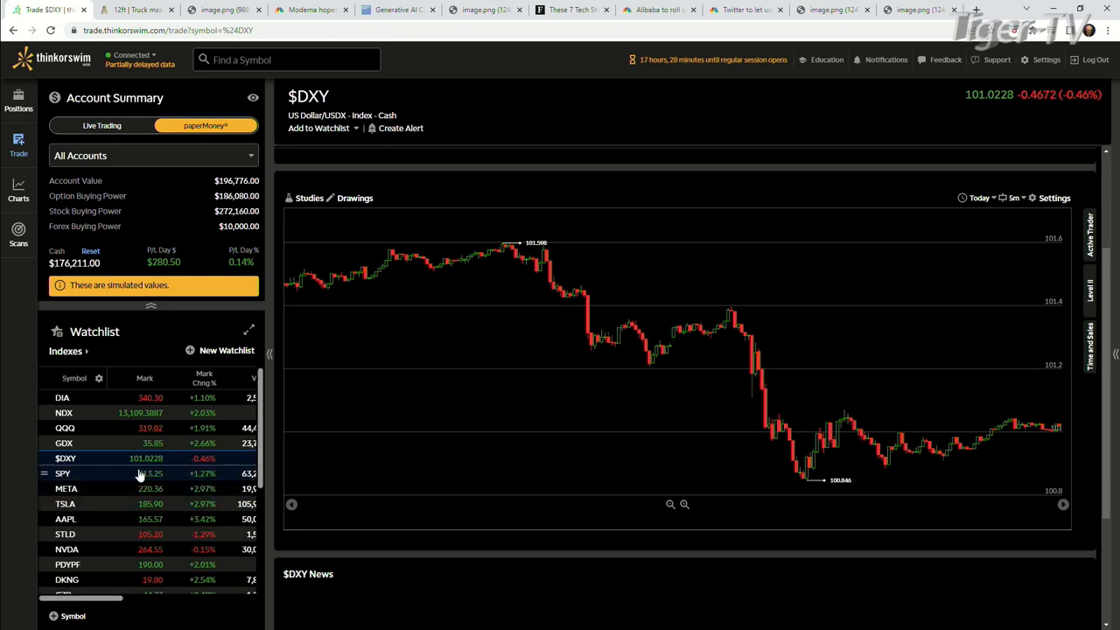
- Load the SPY and then AAPL intraday charts from the watchlist
left_click(63, 472)
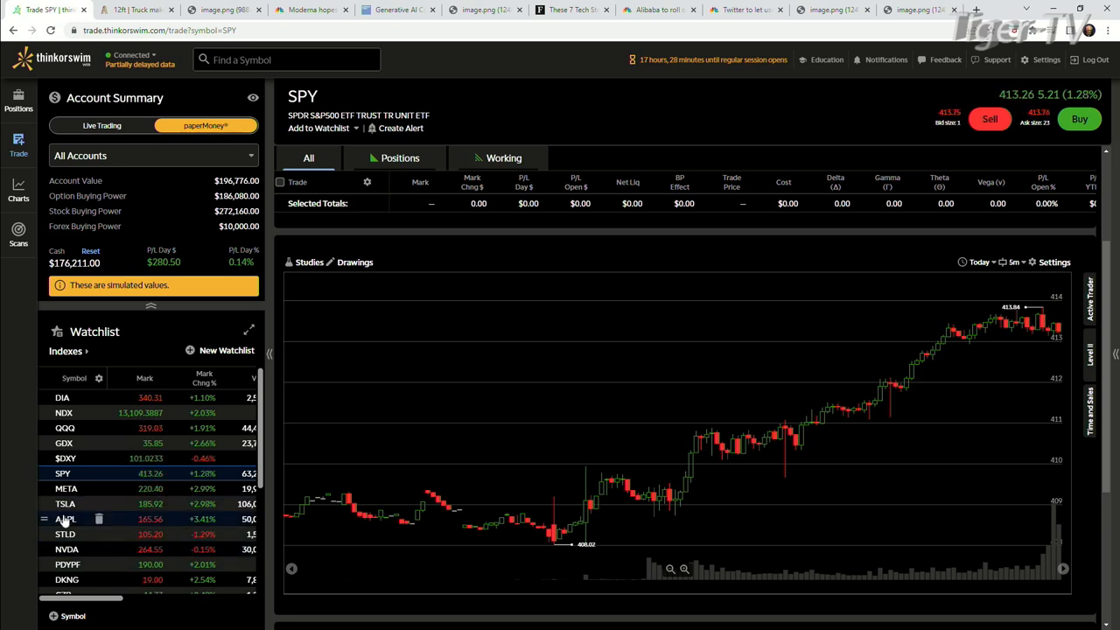
left_click(66, 518)
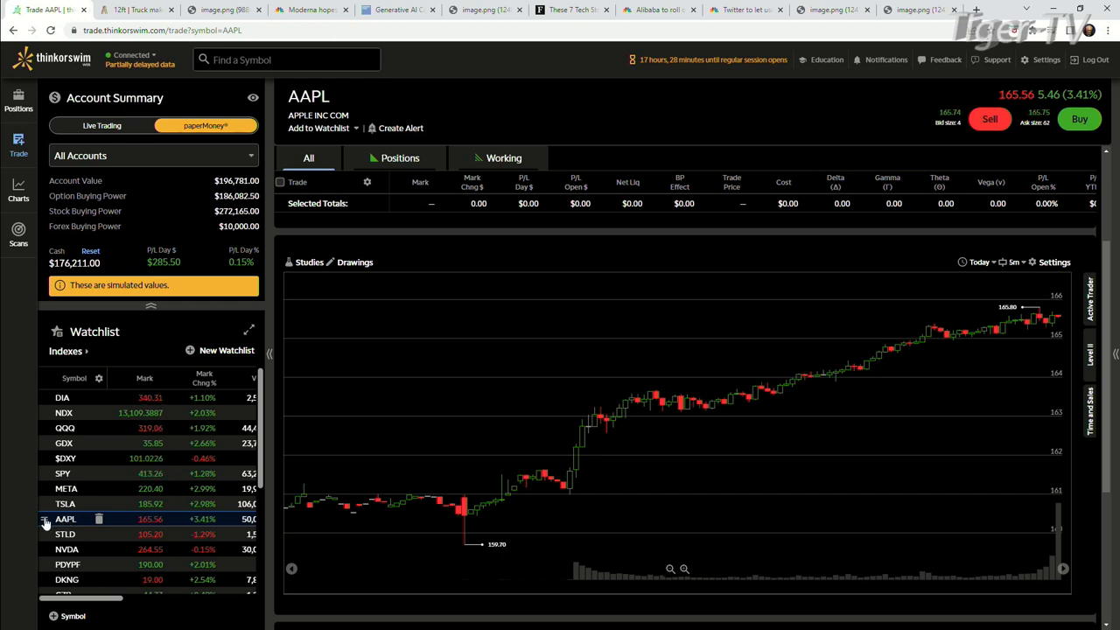
mouse_move(567, 490)
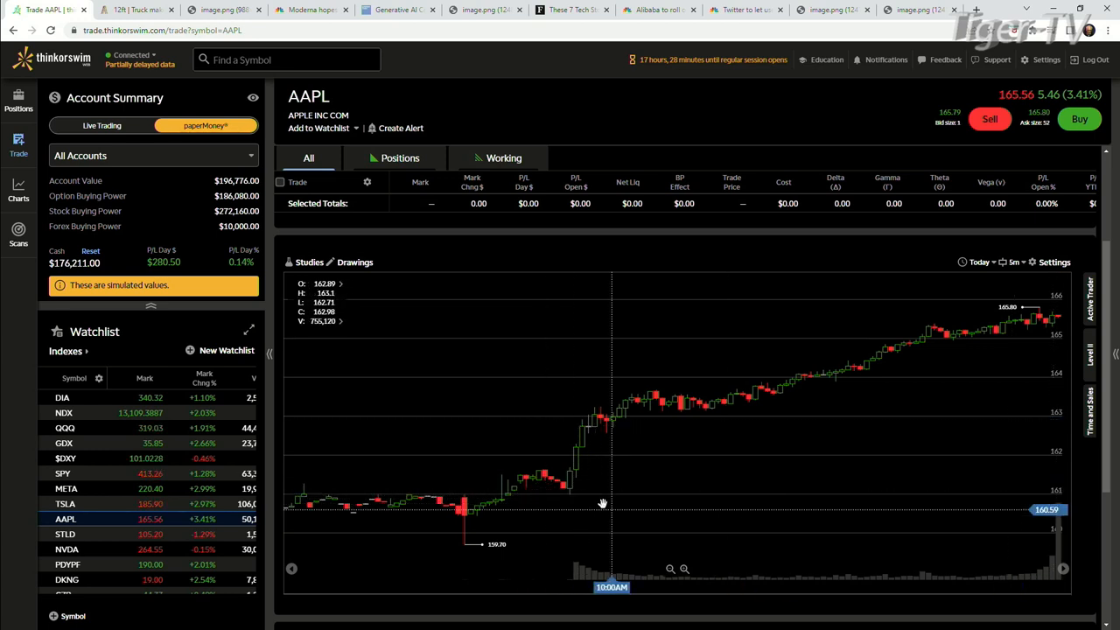
mouse_move(1057, 497)
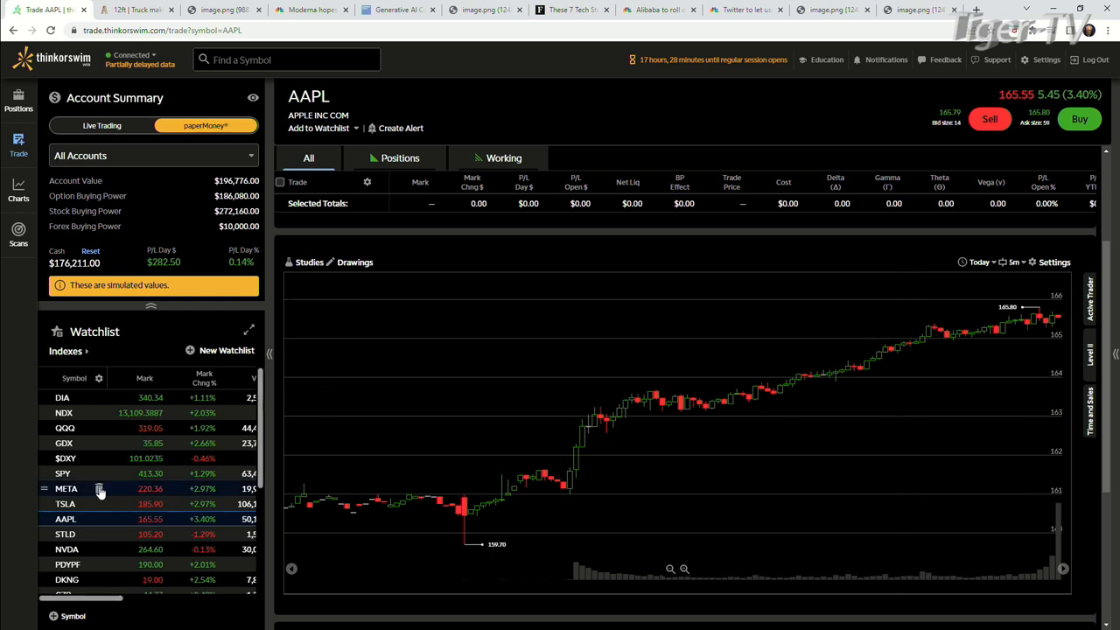
mouse_move(205, 518)
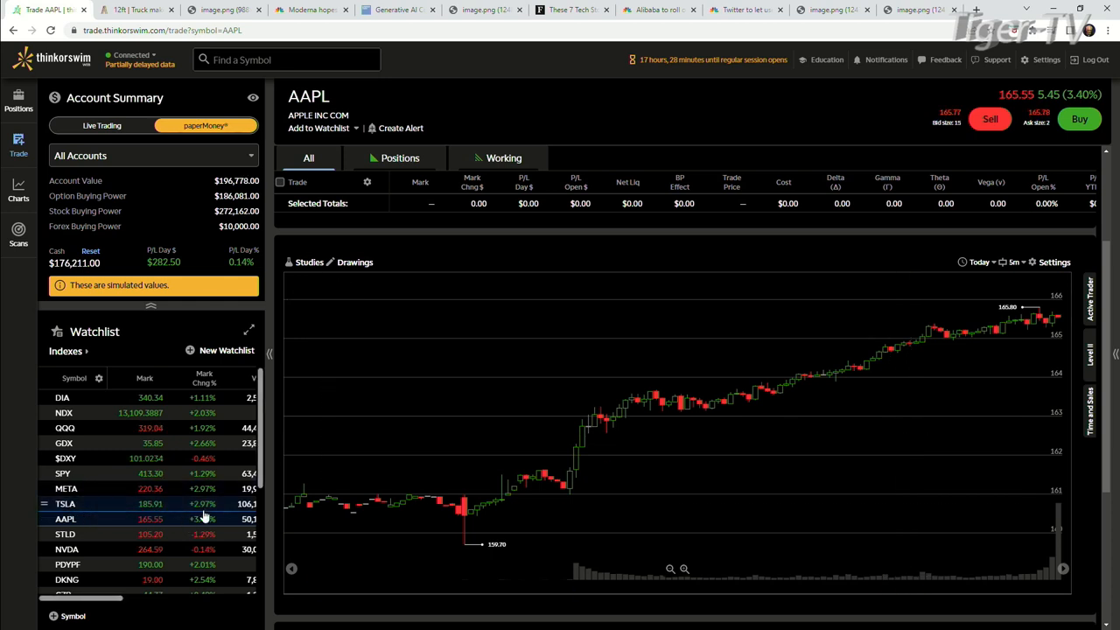
- Load the TSLA, META and then STLD intraday charts from the watchlist
left_click(66, 504)
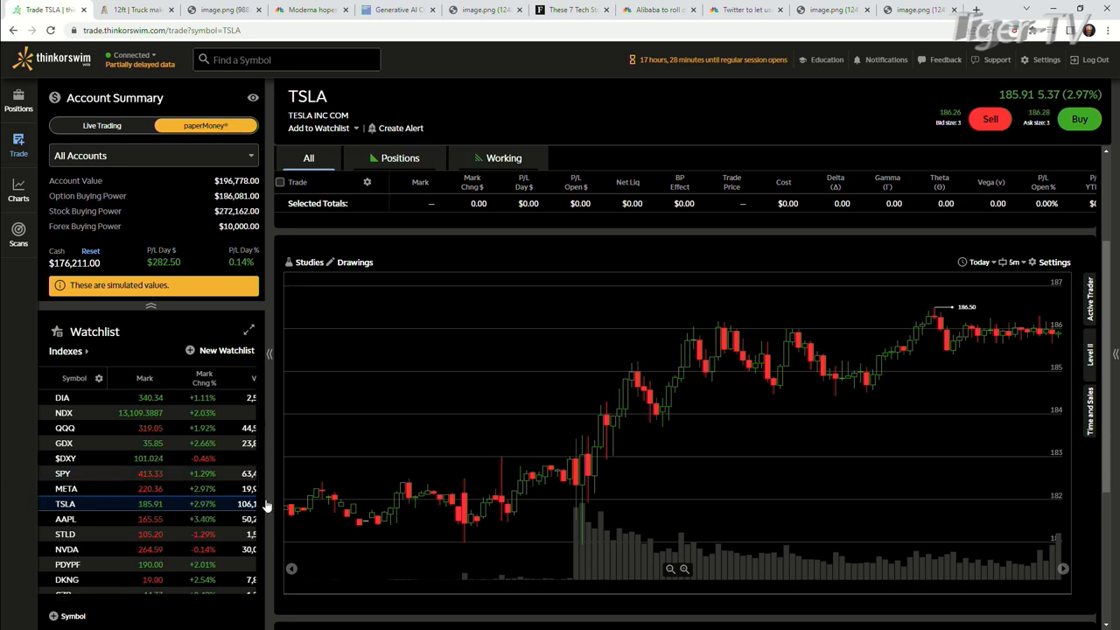
mouse_move(994, 339)
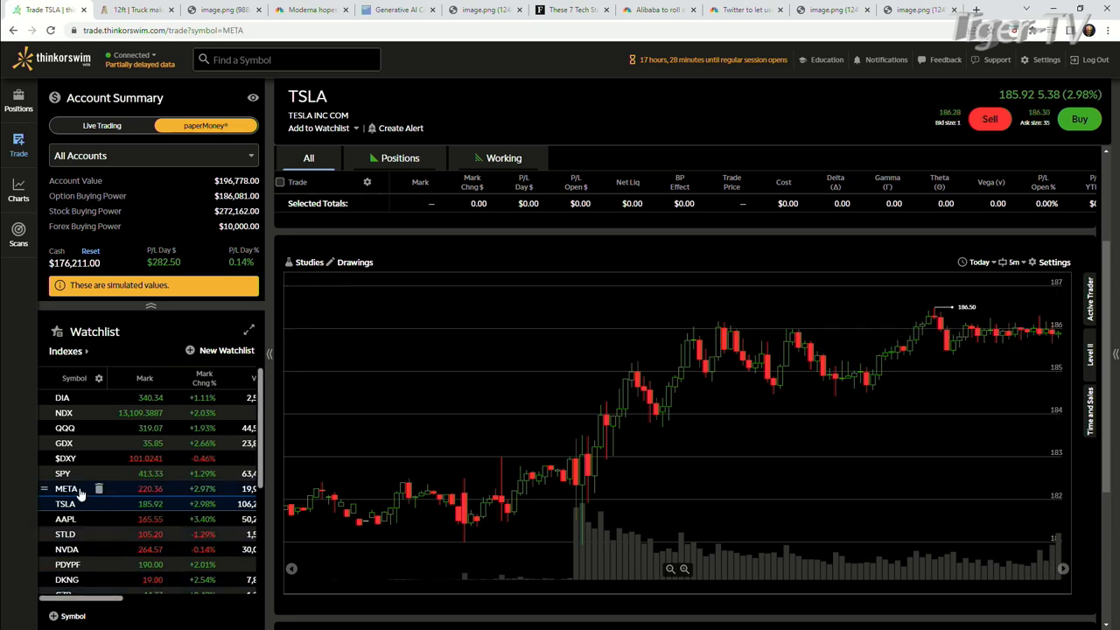
left_click(63, 490)
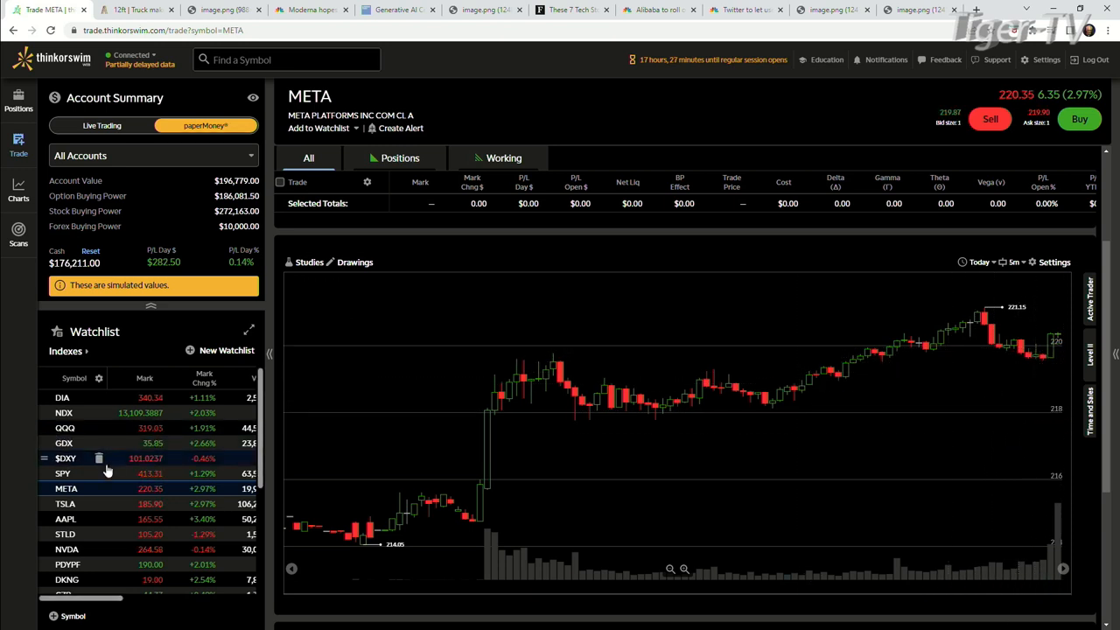
scroll("down", 3)
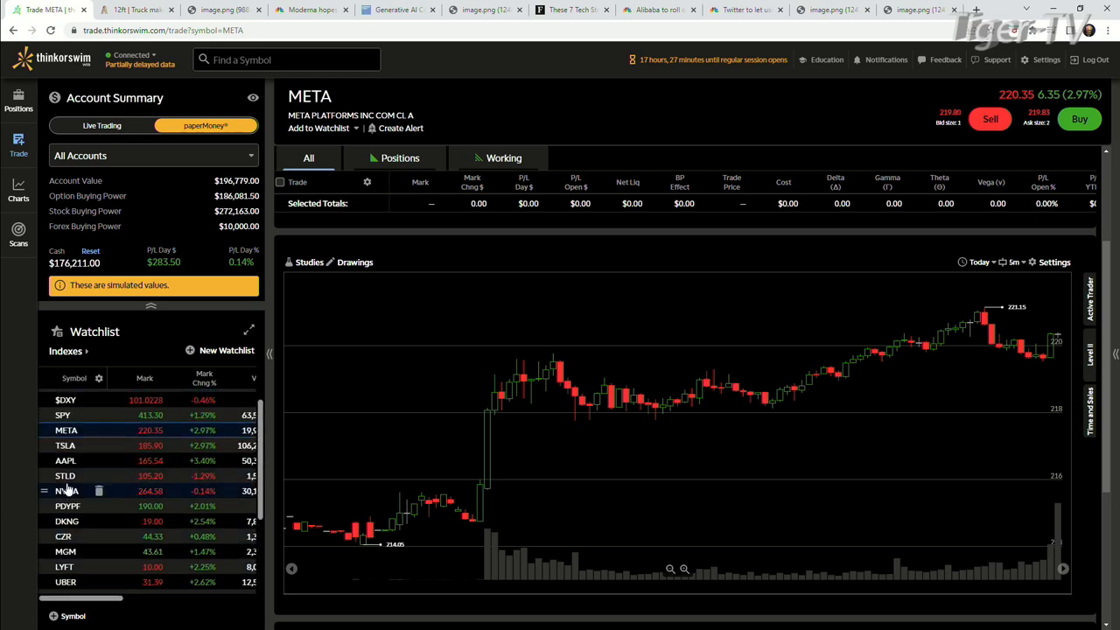
left_click(67, 476)
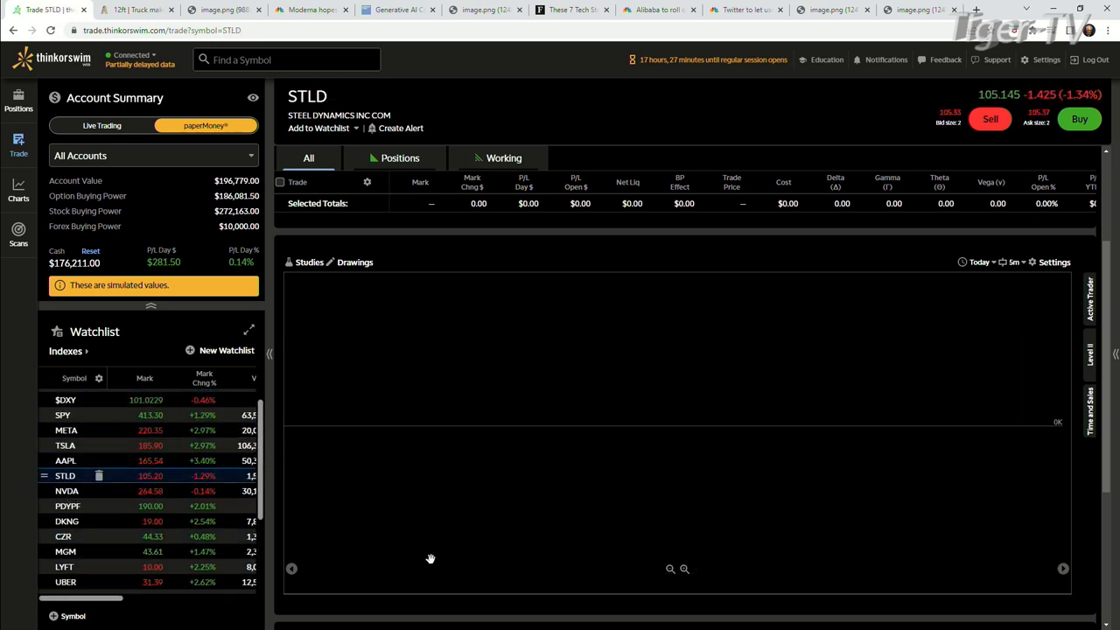